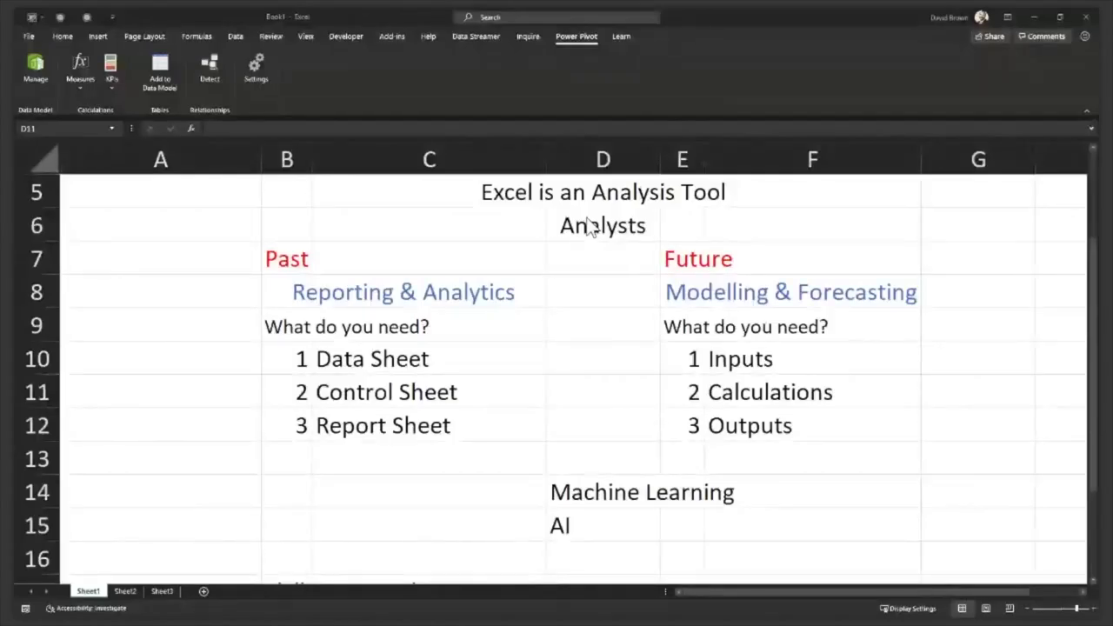
pyautogui.moveTo(560, 165)
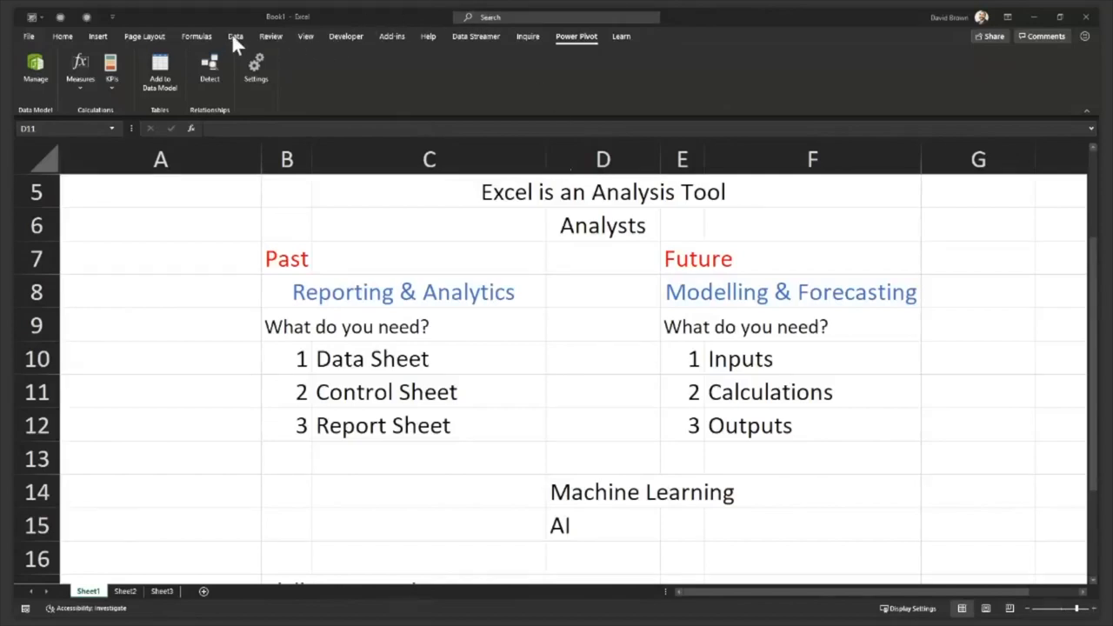
# - Show the Data ribbon with its Get & Transform Data commands
pyautogui.click(237, 37)
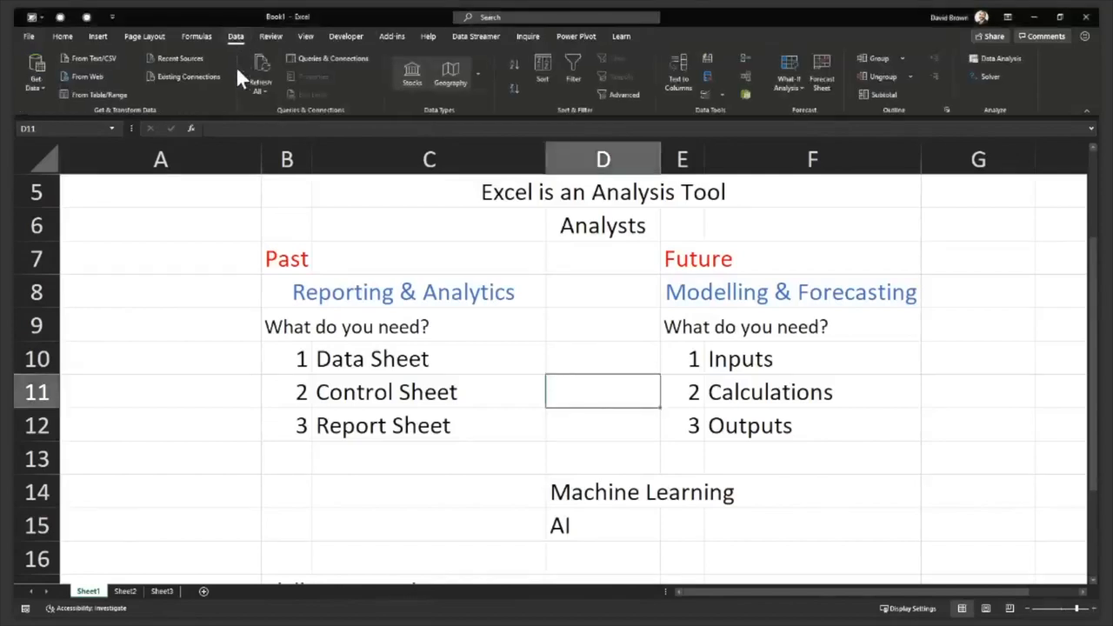
pyautogui.moveTo(243, 130)
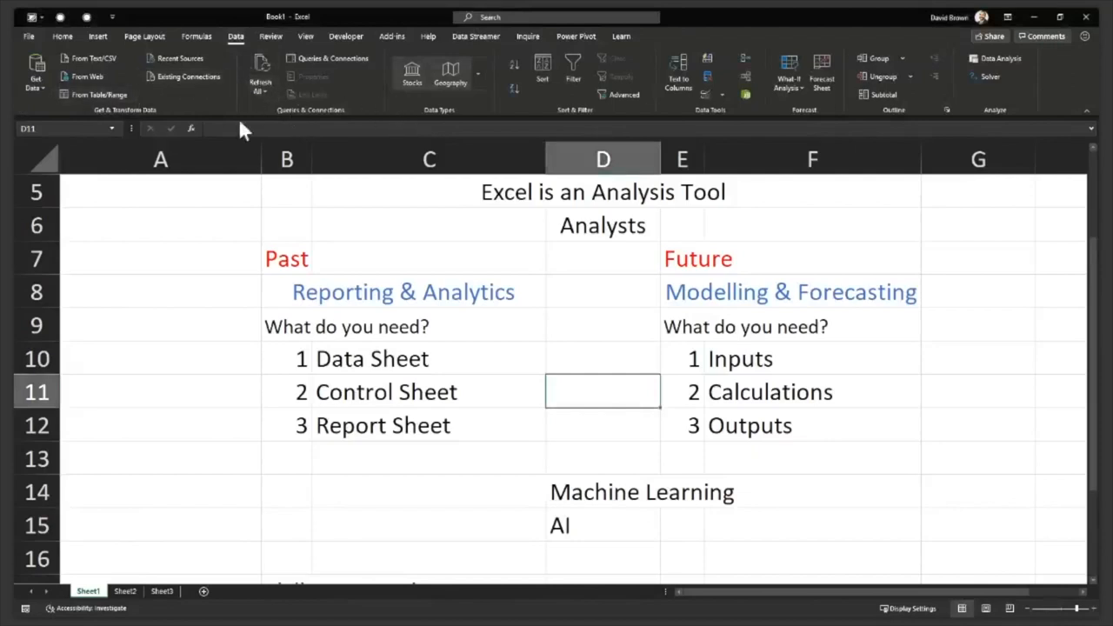
pyautogui.moveTo(244, 131)
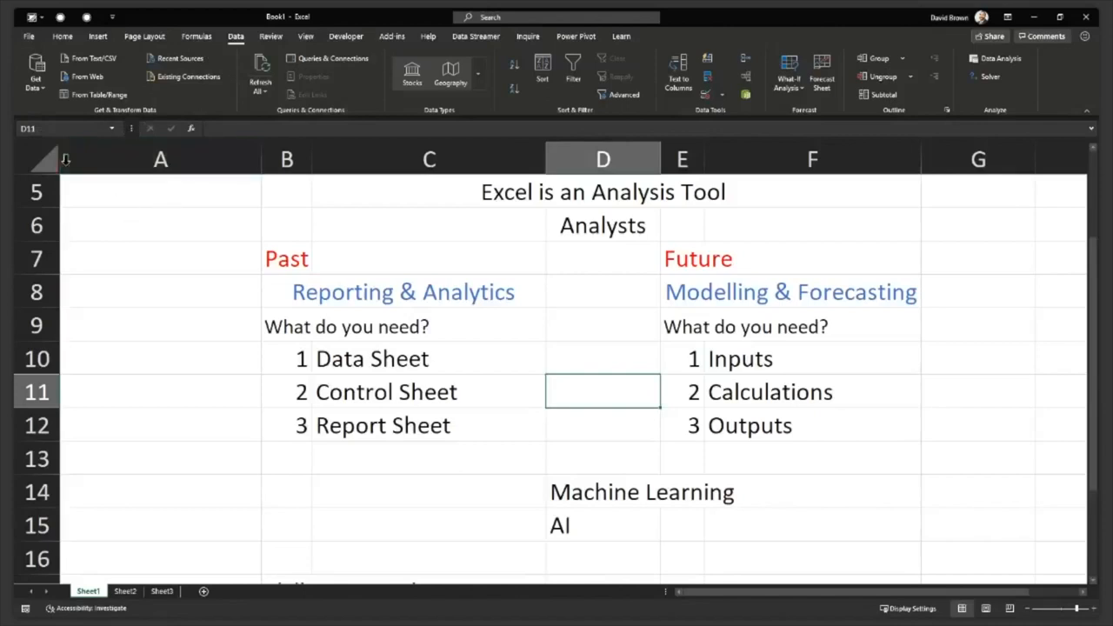
pyautogui.moveTo(50, 113)
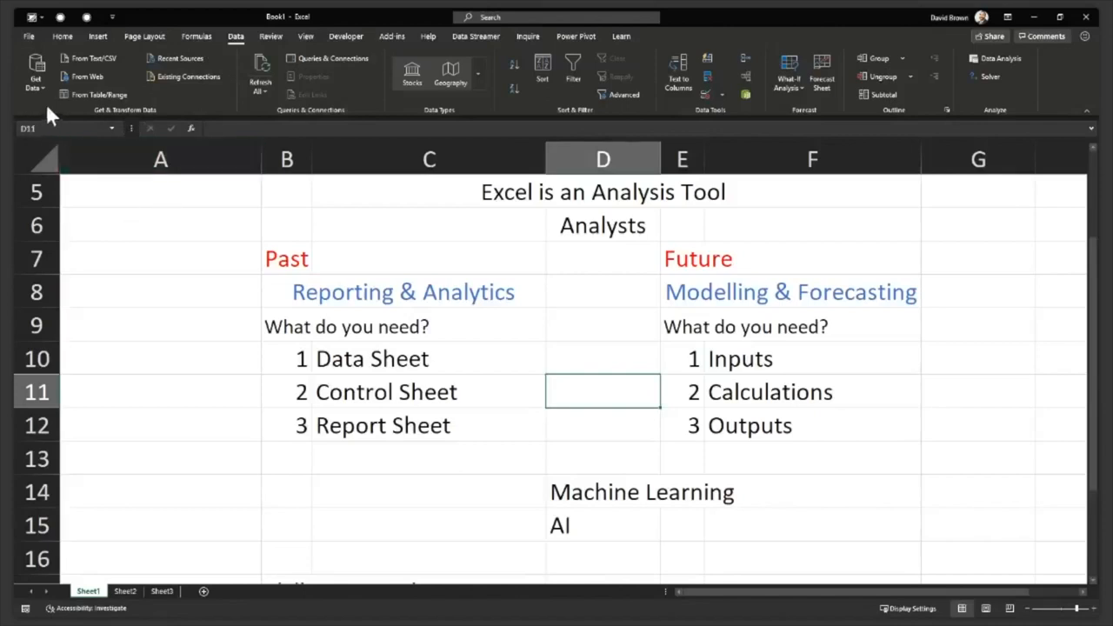
pyautogui.moveTo(142, 122)
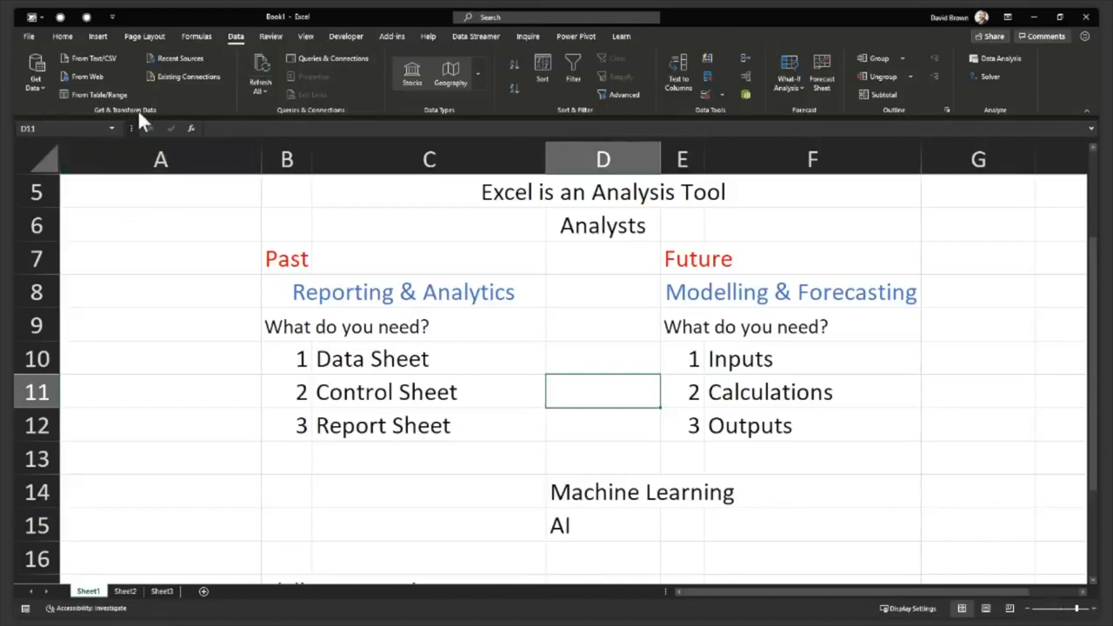
pyautogui.moveTo(136, 120)
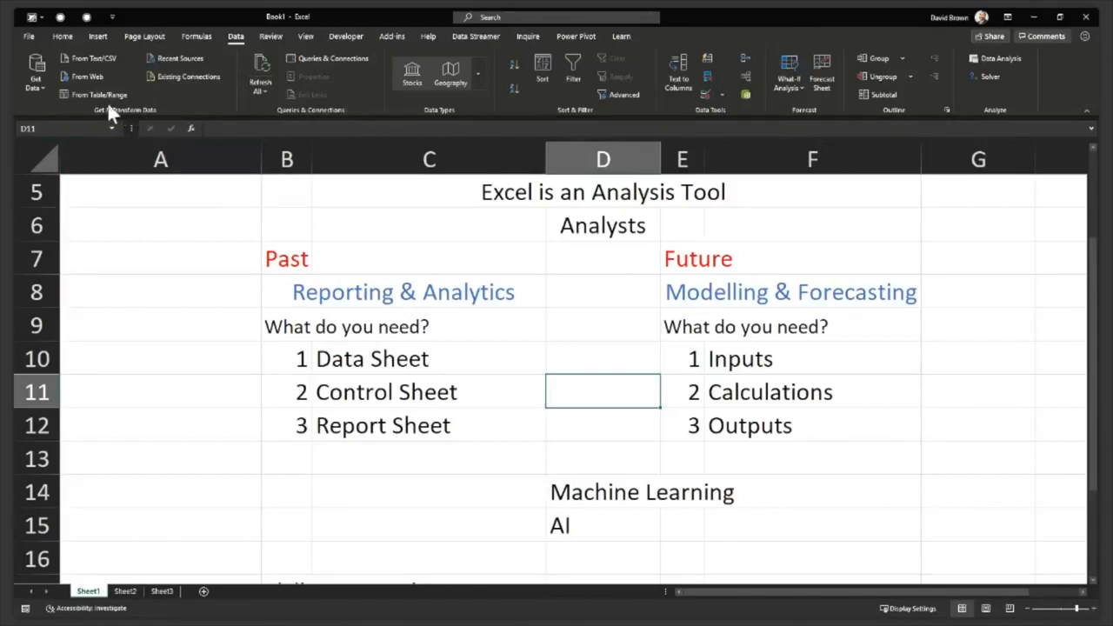
pyautogui.moveTo(155, 120)
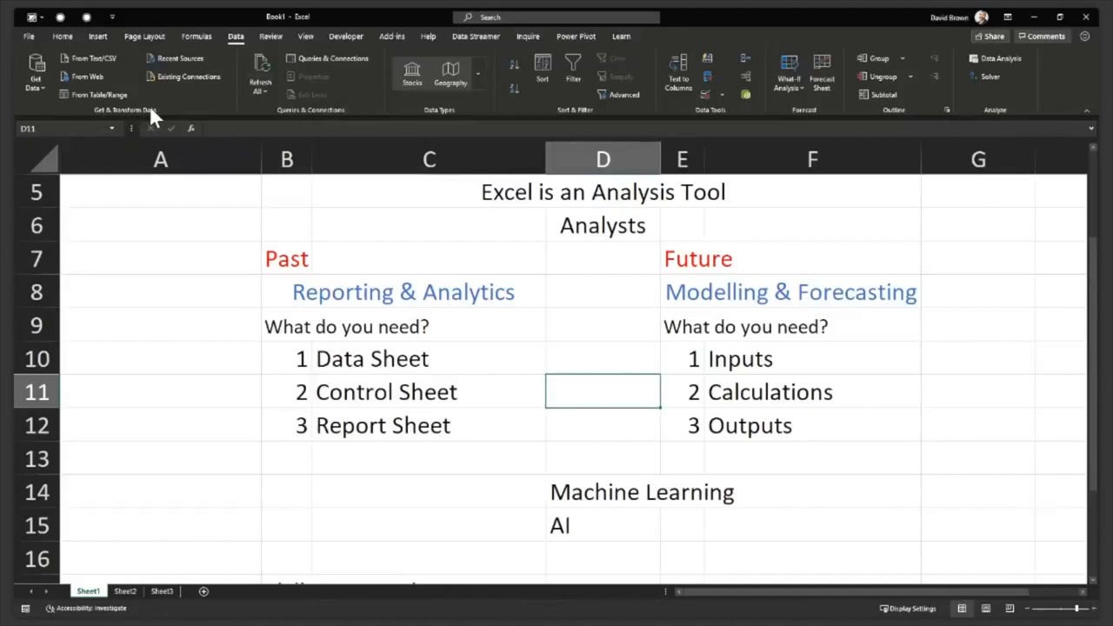
pyautogui.moveTo(125, 122)
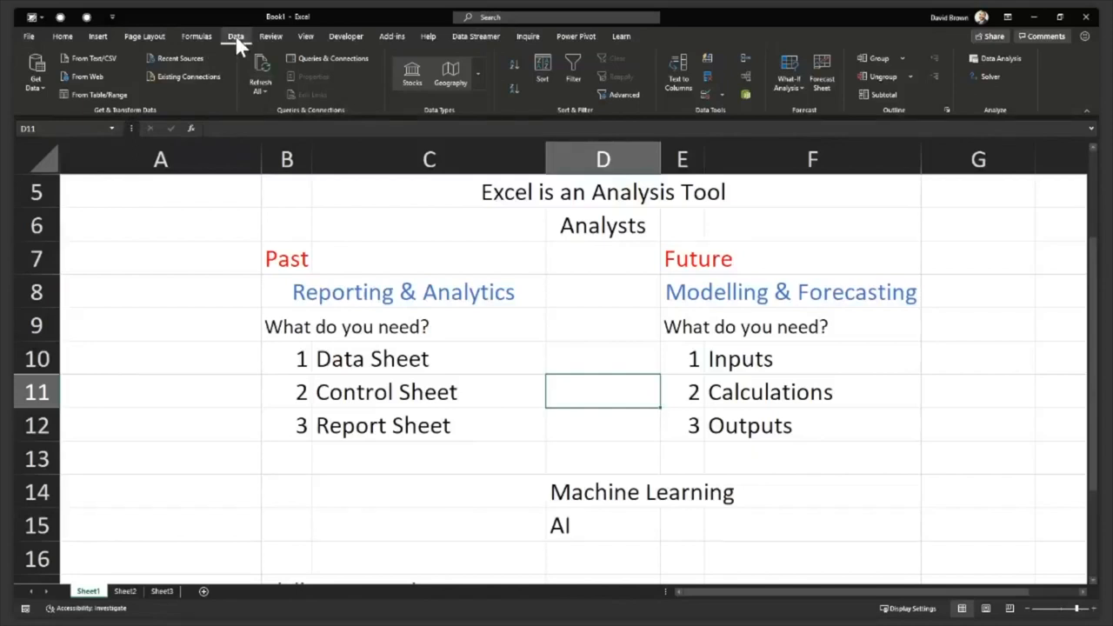
pyautogui.moveTo(103, 118)
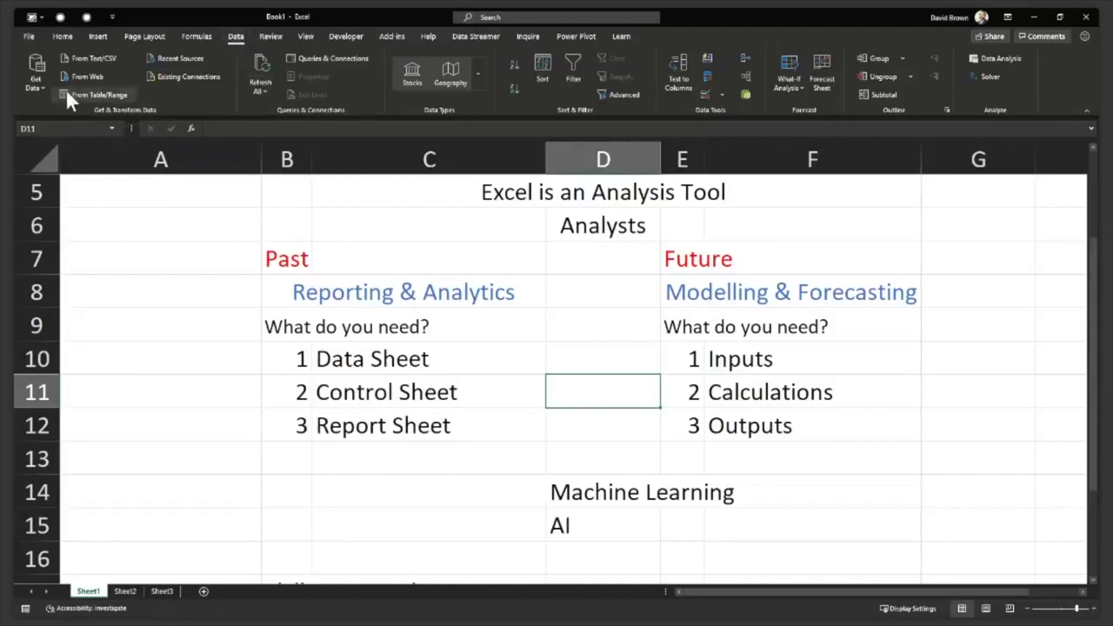
pyautogui.click(35, 70)
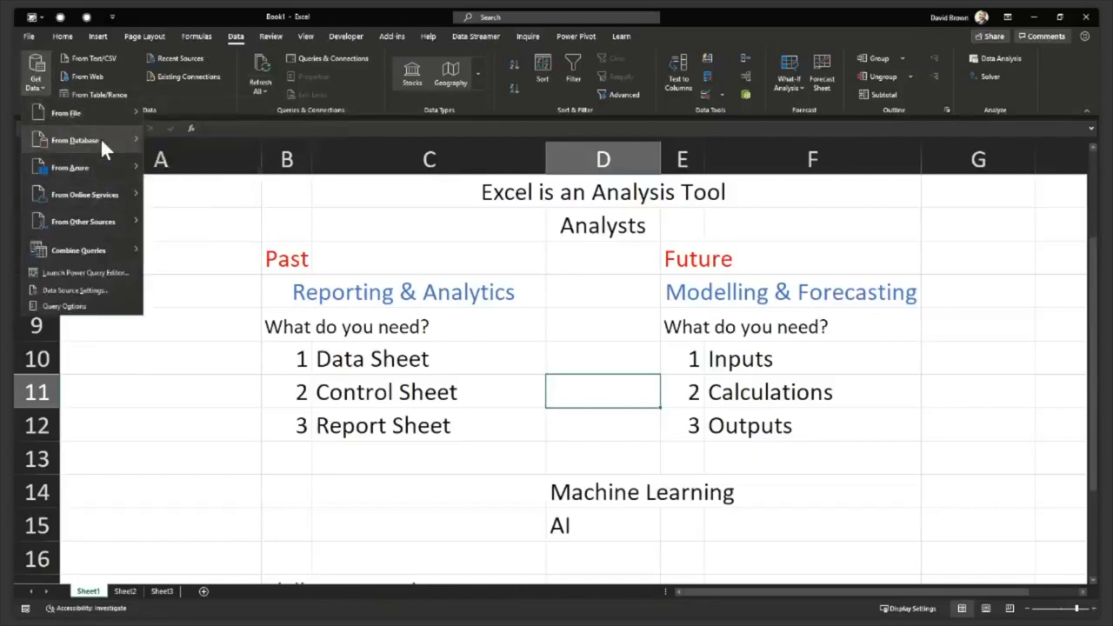
pyautogui.click(74, 139)
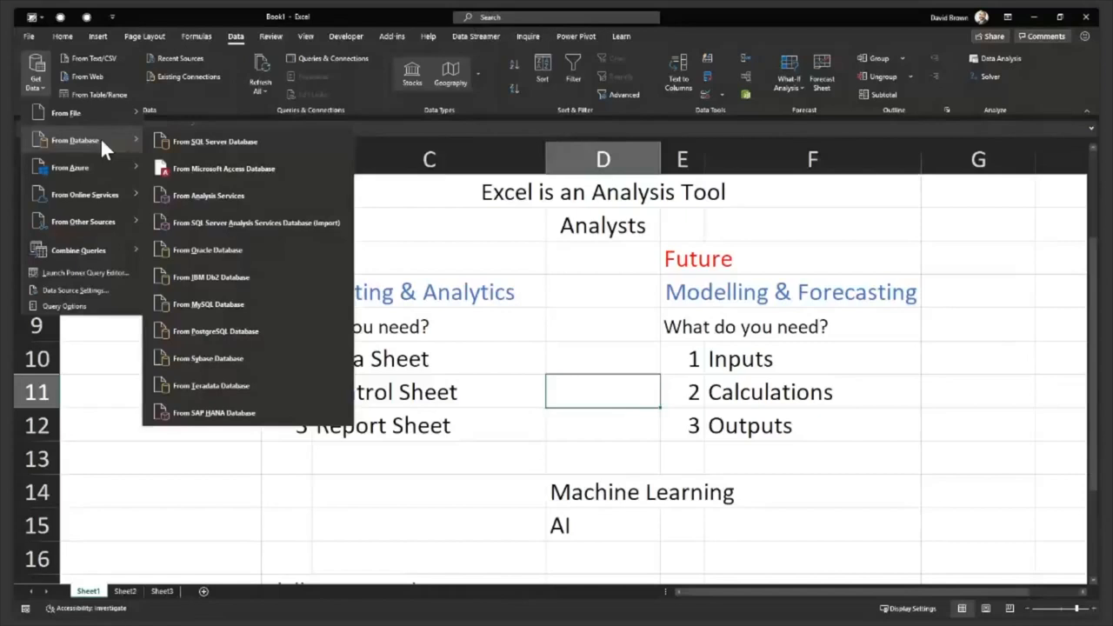
pyautogui.moveTo(103, 264)
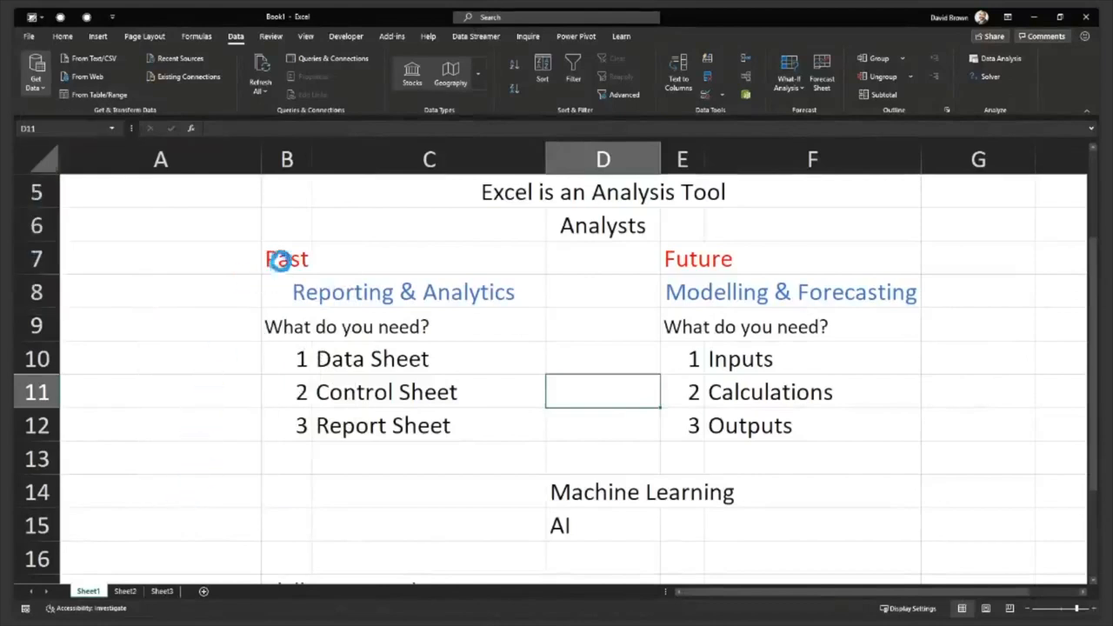
pyautogui.moveTo(477, 254)
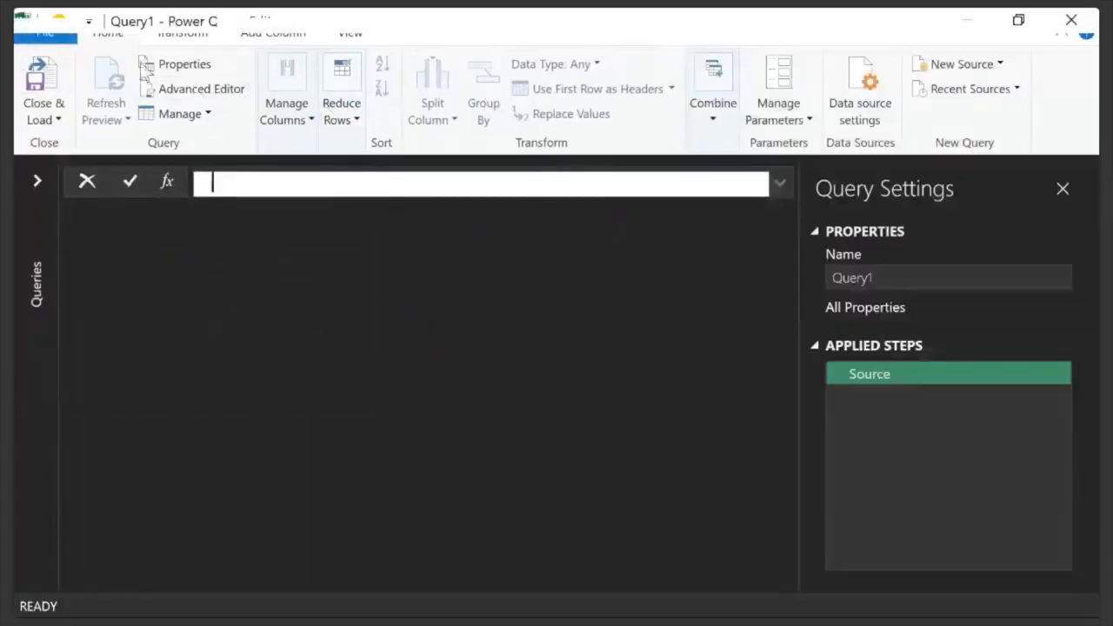
# - Preview the Transform and Add Column commands, then close the editor discarding the empty Query1
pyautogui.click(182, 33)
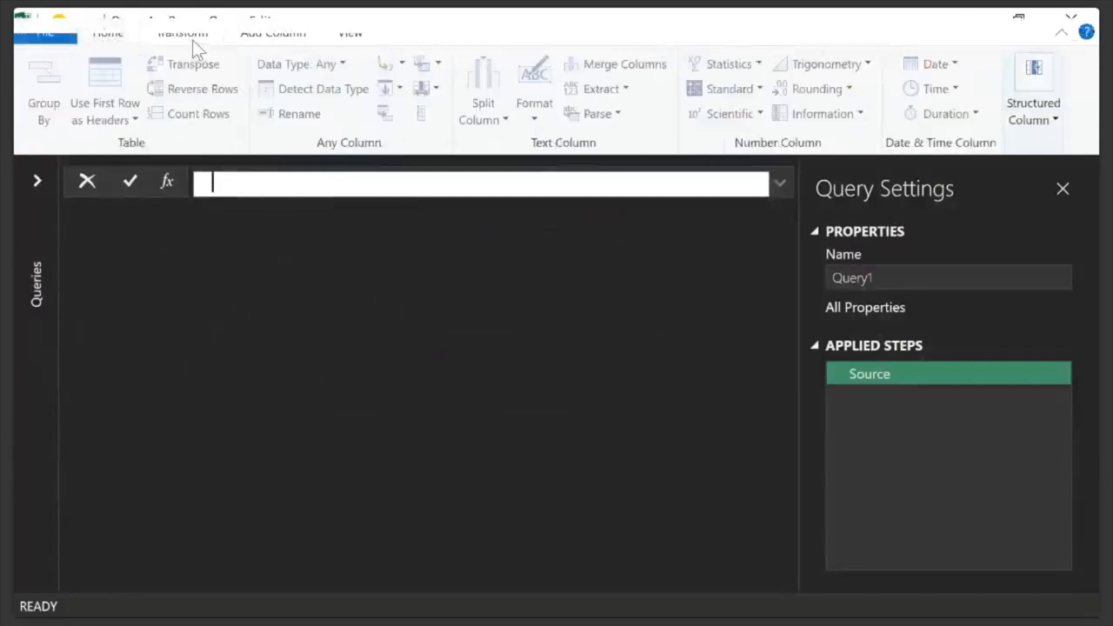
pyautogui.click(108, 33)
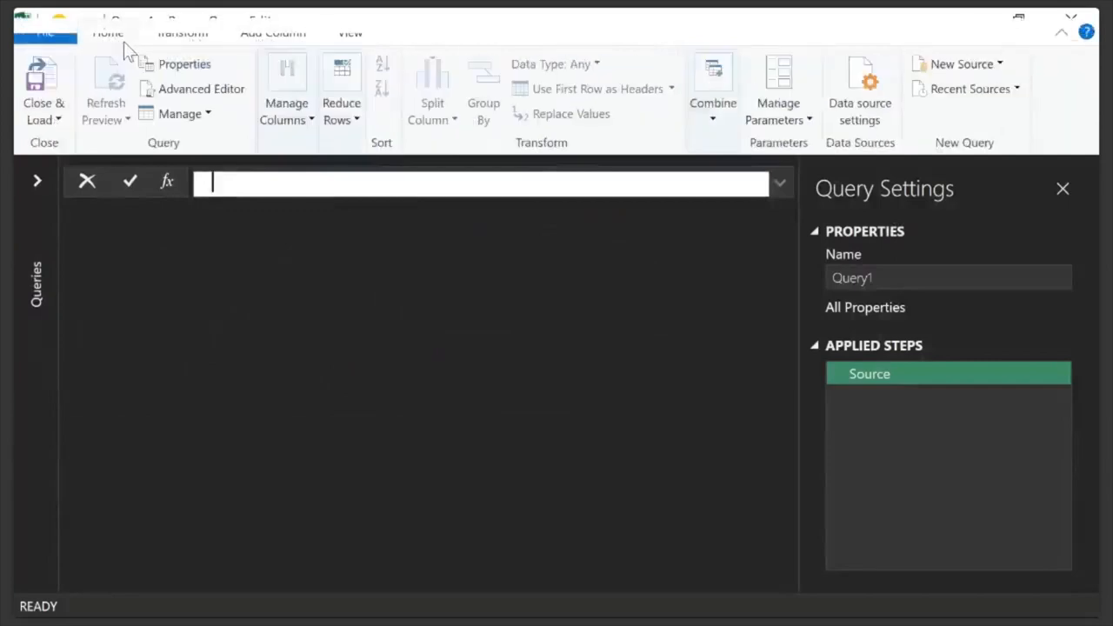
pyautogui.moveTo(946, 397)
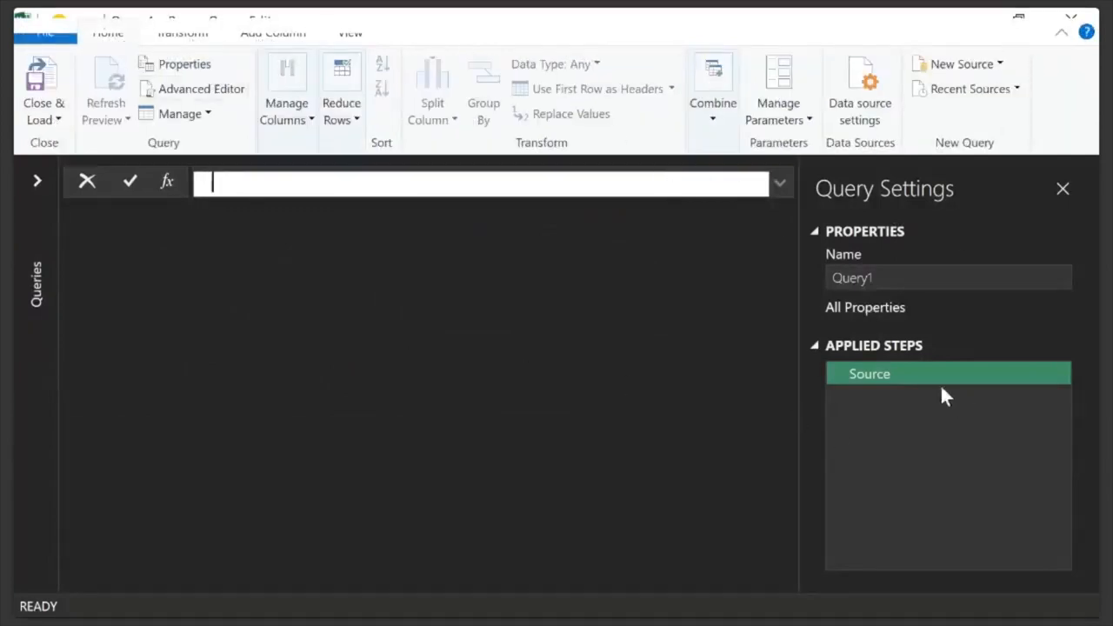
pyautogui.moveTo(900, 423)
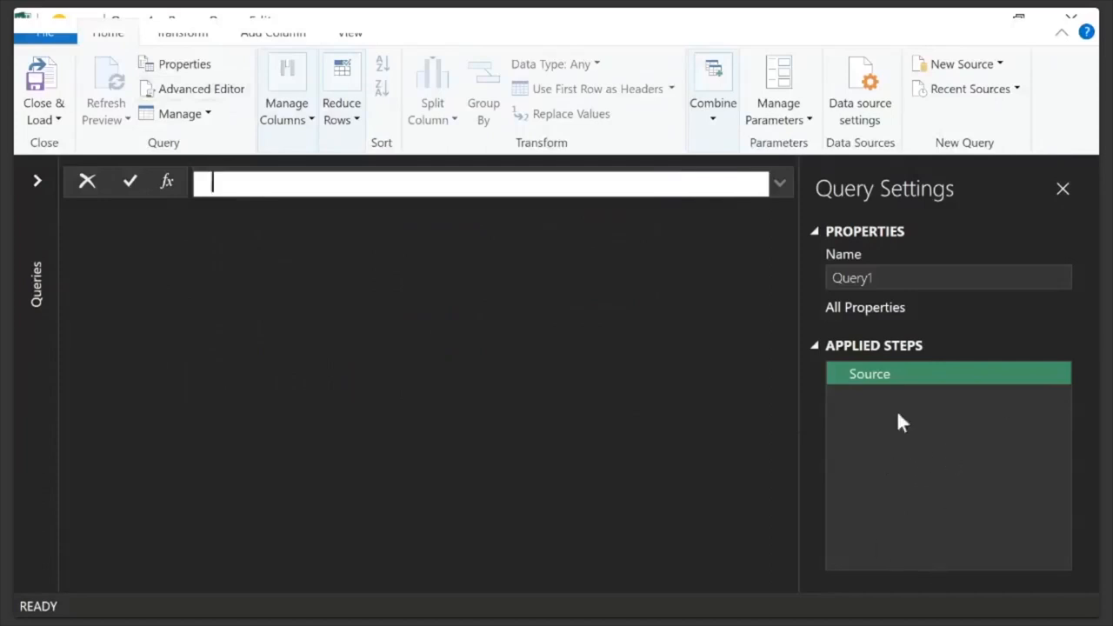
pyautogui.moveTo(294, 44)
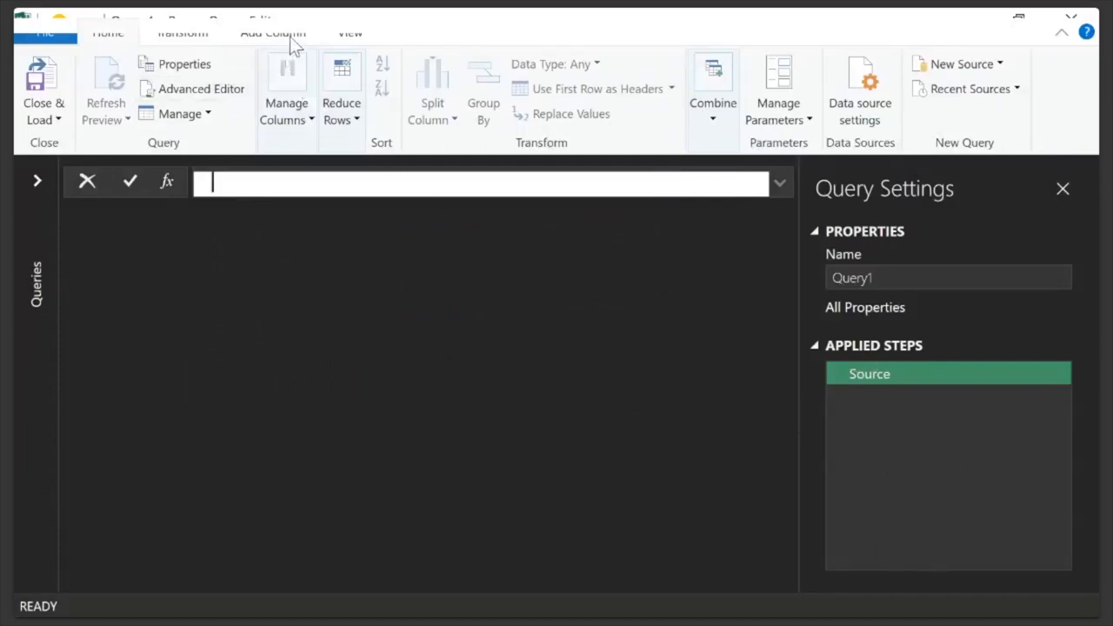
pyautogui.click(271, 33)
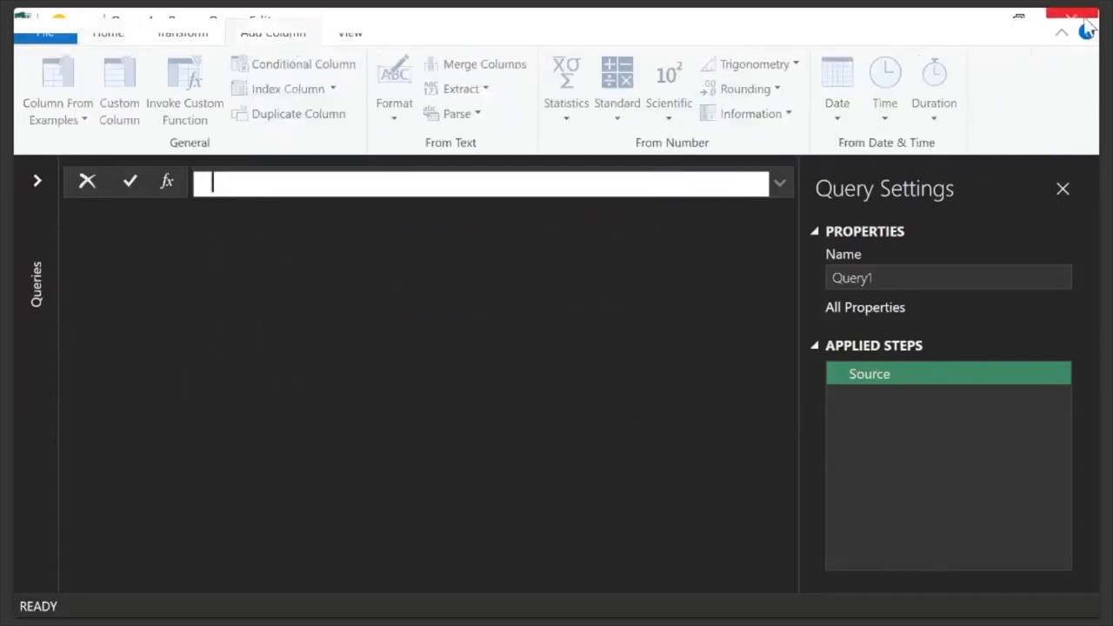
pyautogui.moveTo(713, 51)
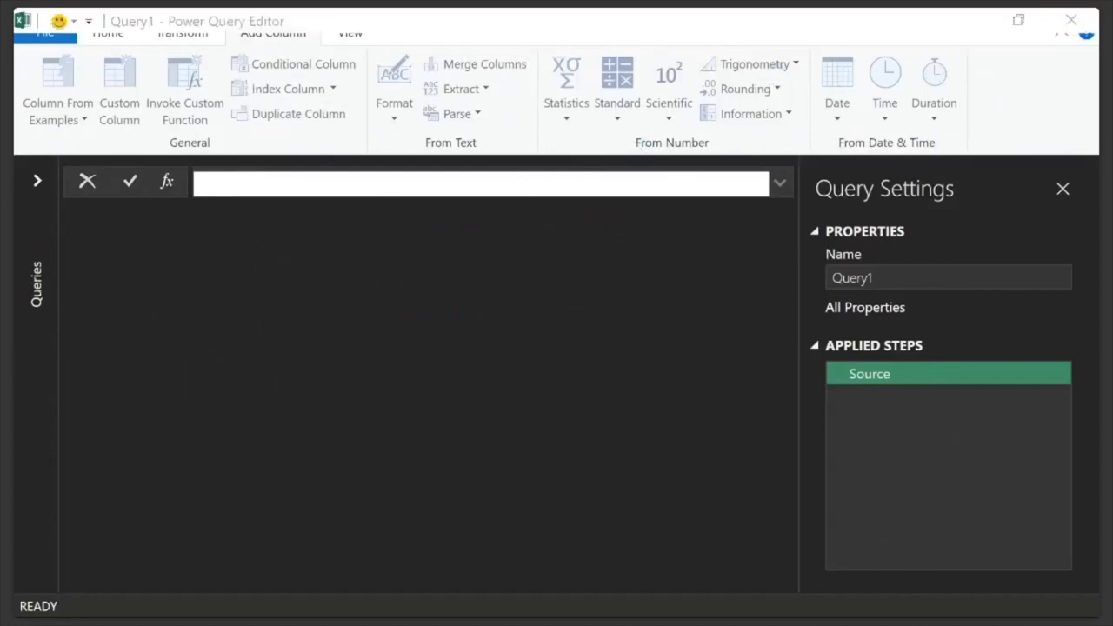
pyautogui.moveTo(711, 46)
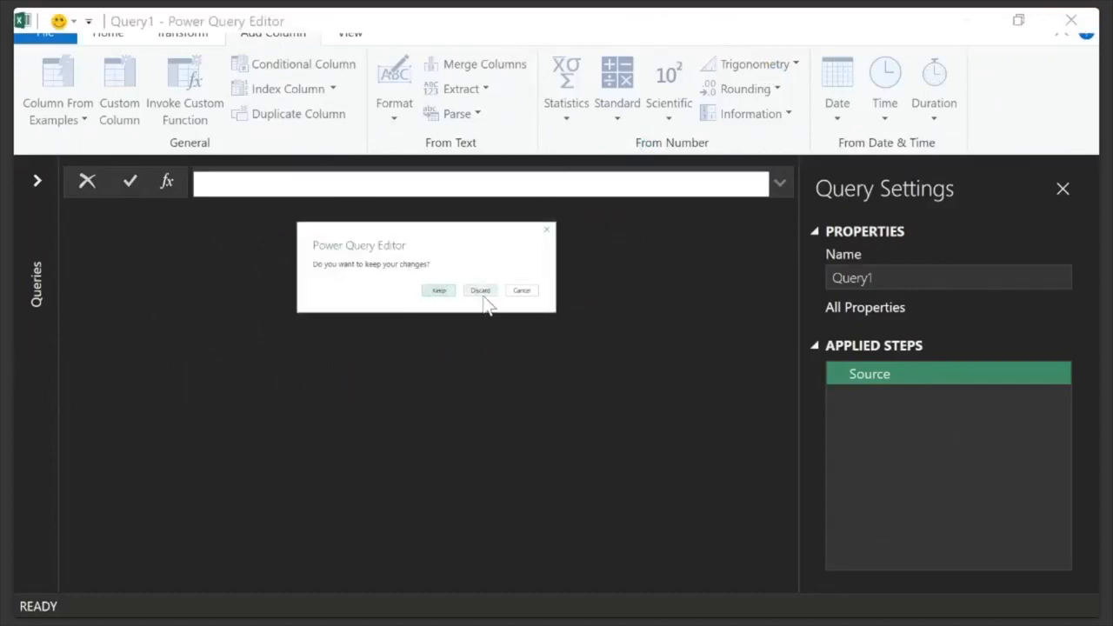
pyautogui.click(480, 289)
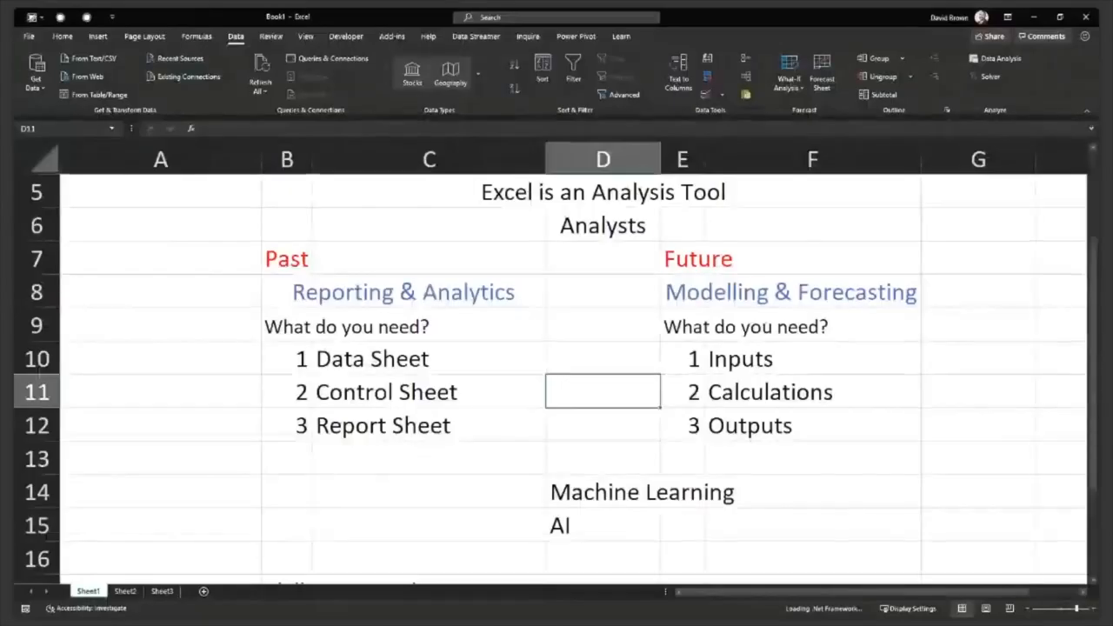
# - Add item 3 Power QUERY and item 4 M to the list, then select the heading
pyautogui.click(428, 522)
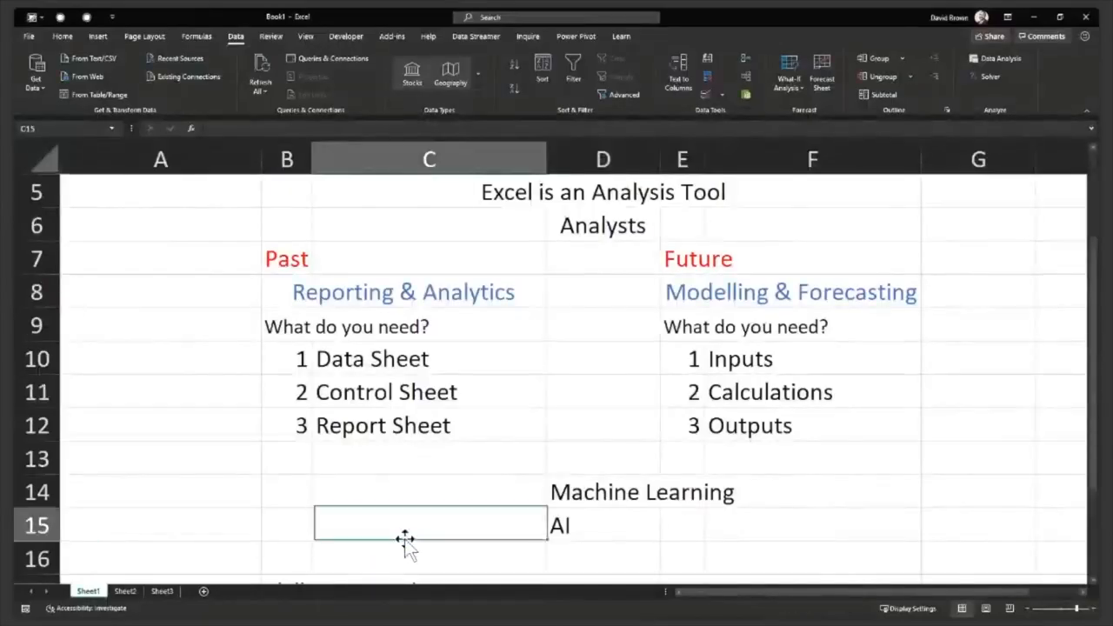
pyautogui.scroll(-3)
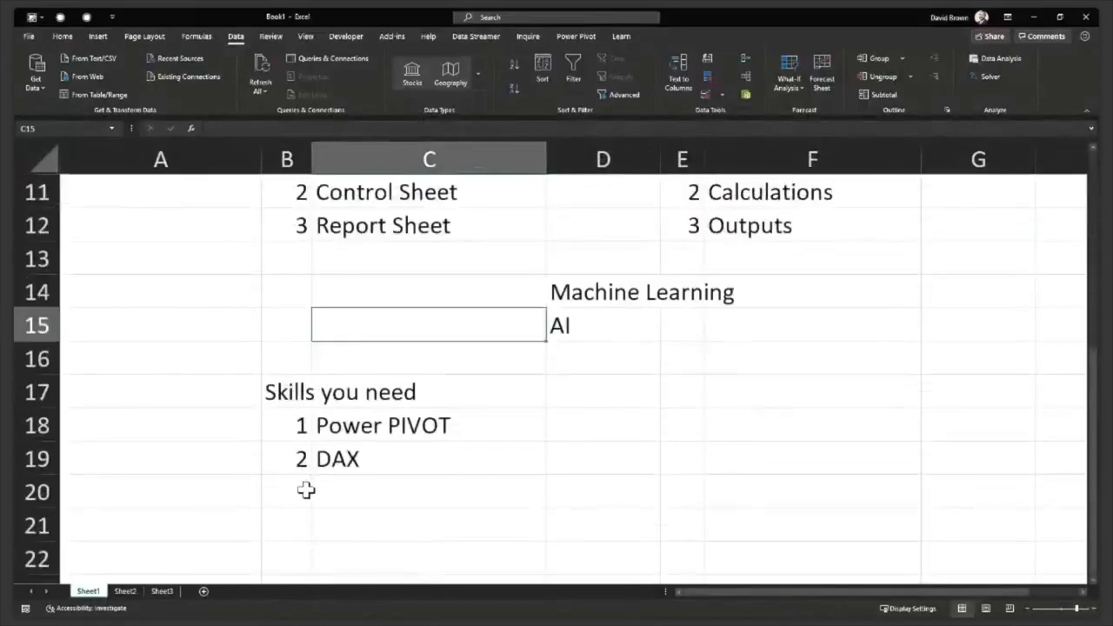
pyautogui.click(287, 491)
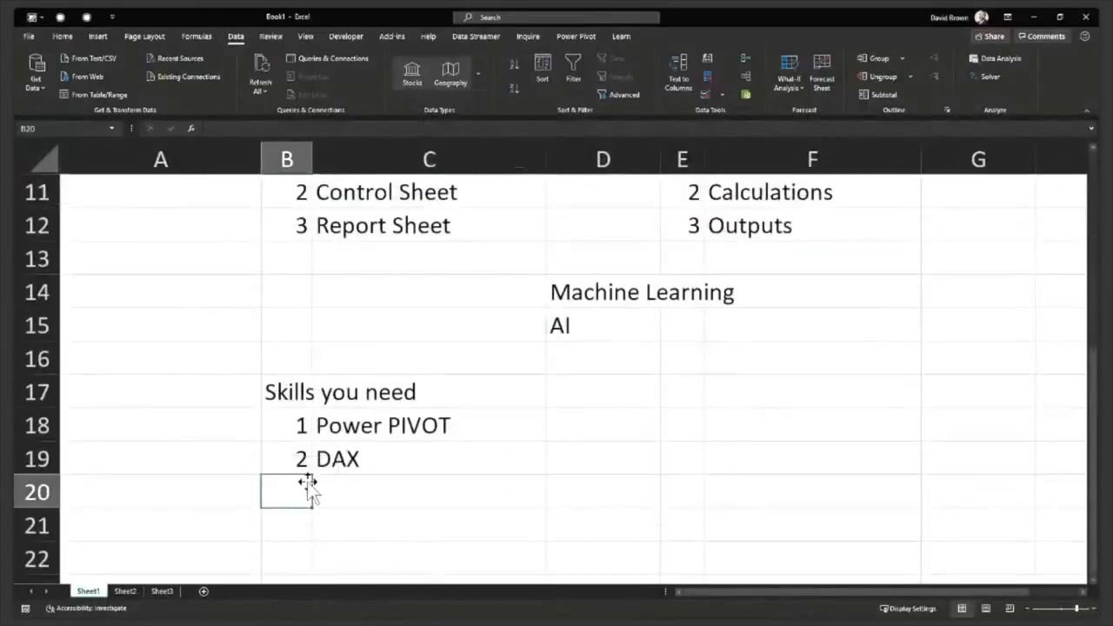
pyautogui.write('3')
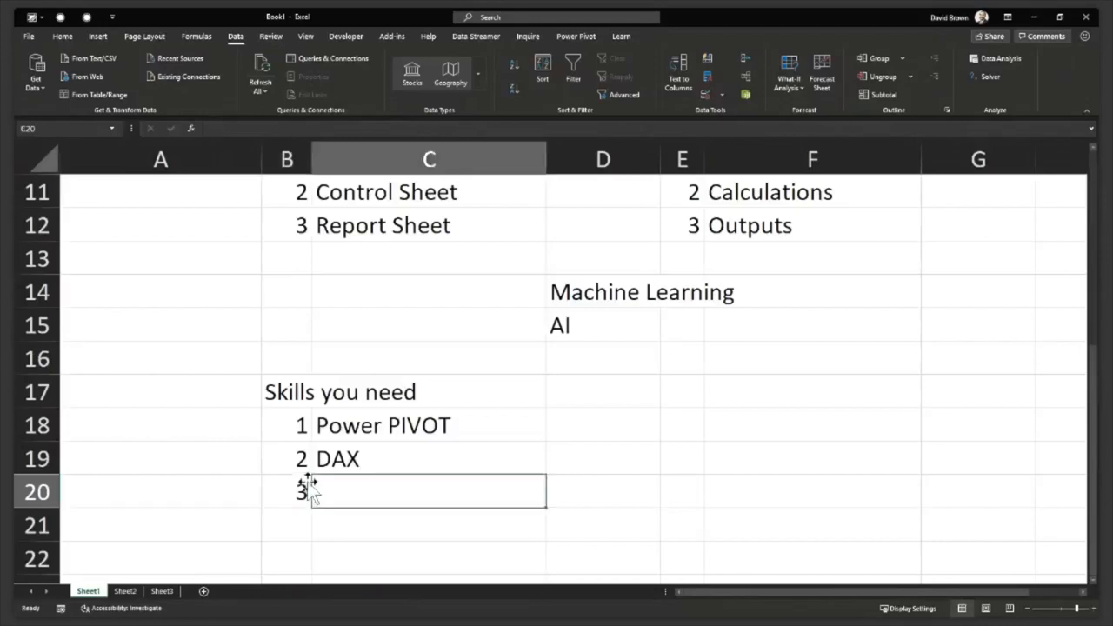
pyautogui.write('Power PIVOT')
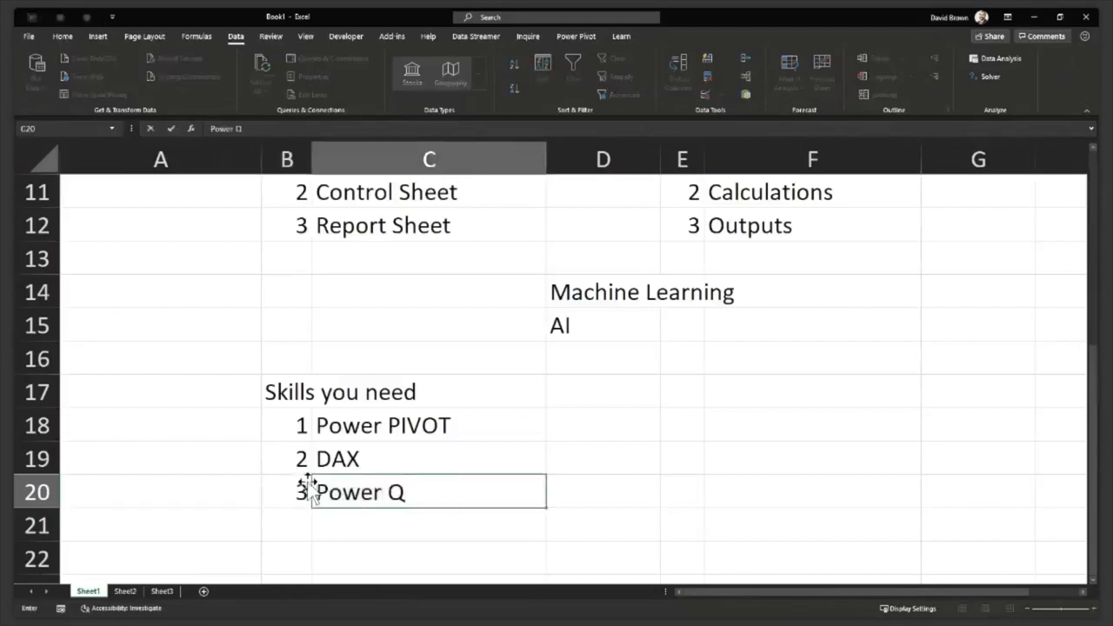
pyautogui.write('UERY')
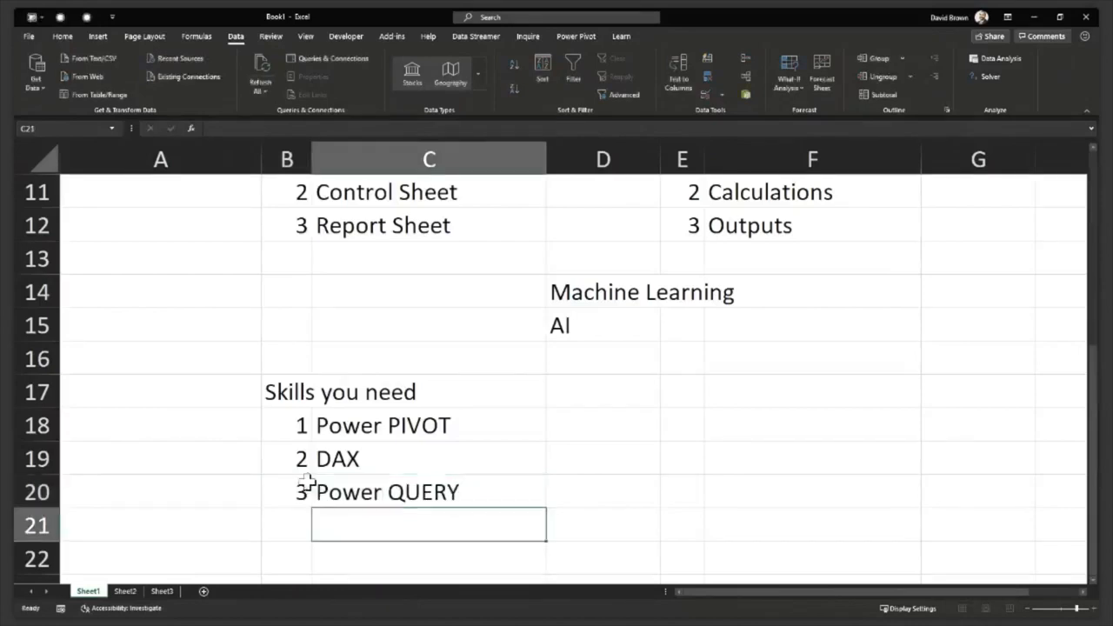
pyautogui.write('4')
pyautogui.write('M')
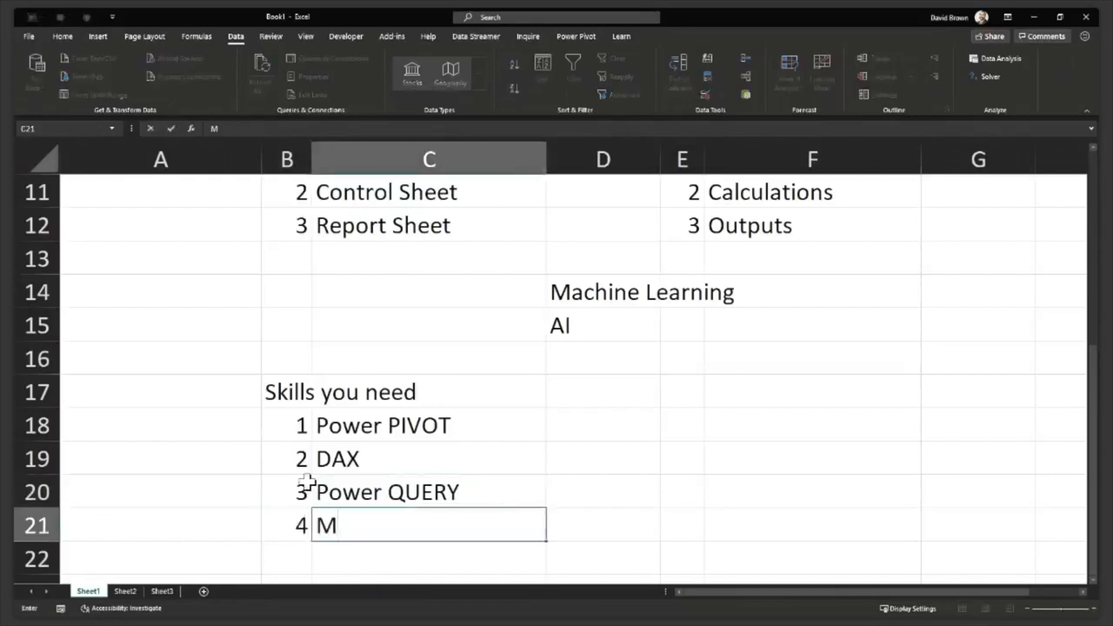
pyautogui.click(286, 393)
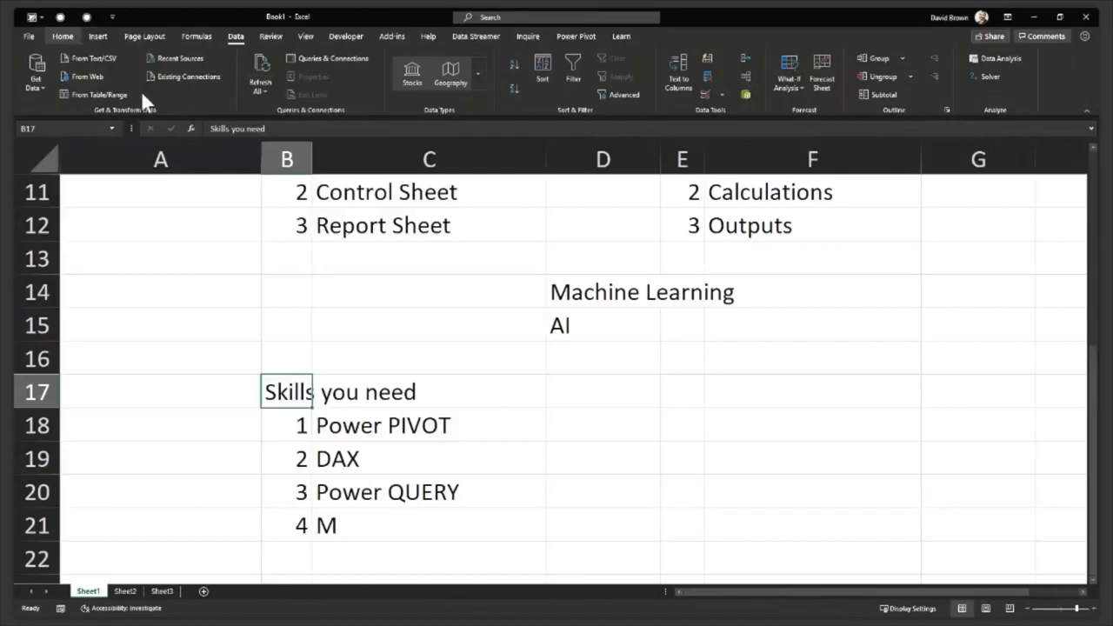
# - Colour the 'Skills you need' heading red from the Standard Colors
pyautogui.click(62, 35)
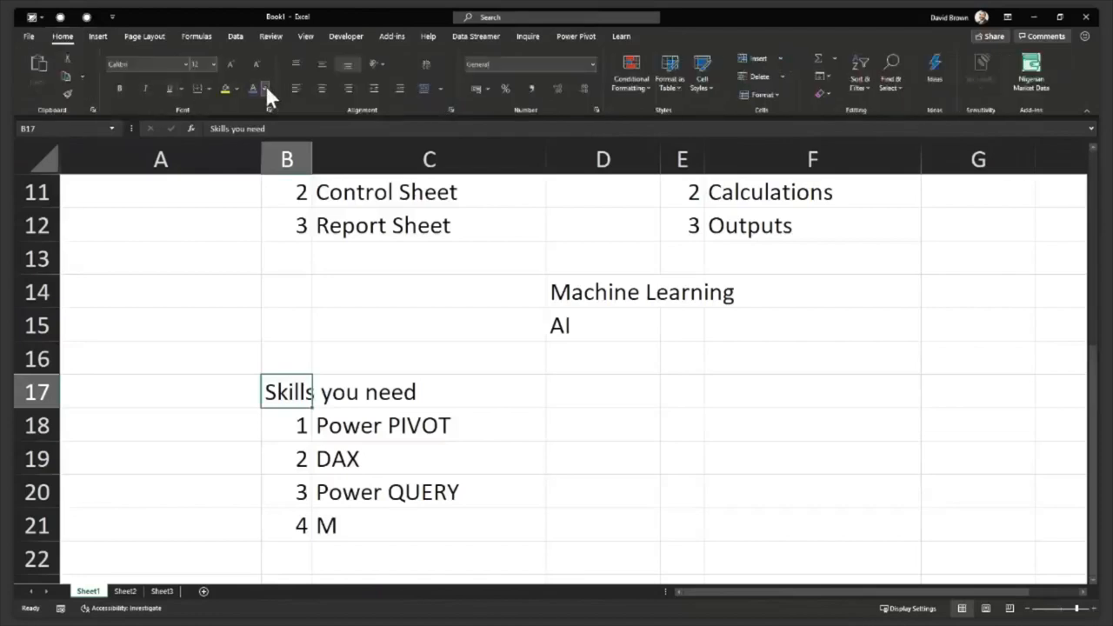
pyautogui.click(264, 91)
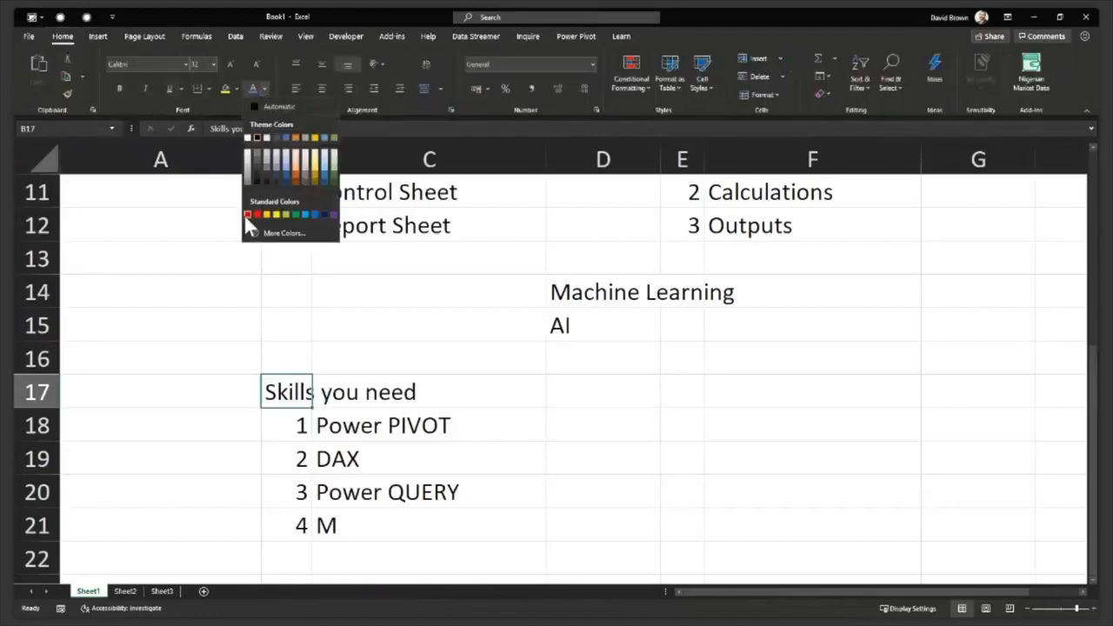
pyautogui.click(247, 215)
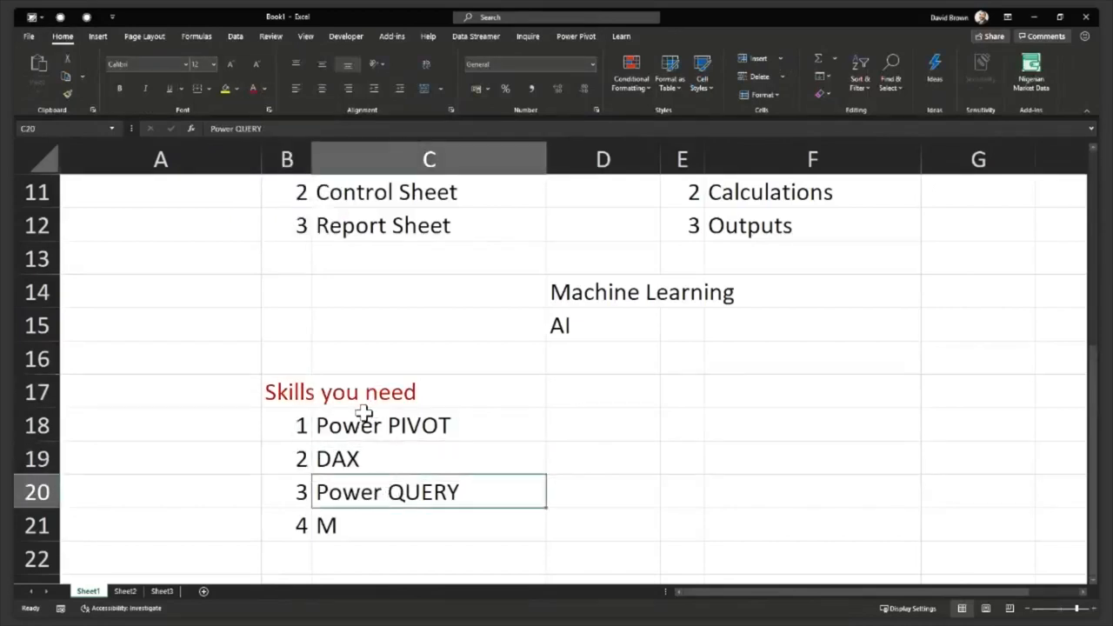
pyautogui.scroll(3)
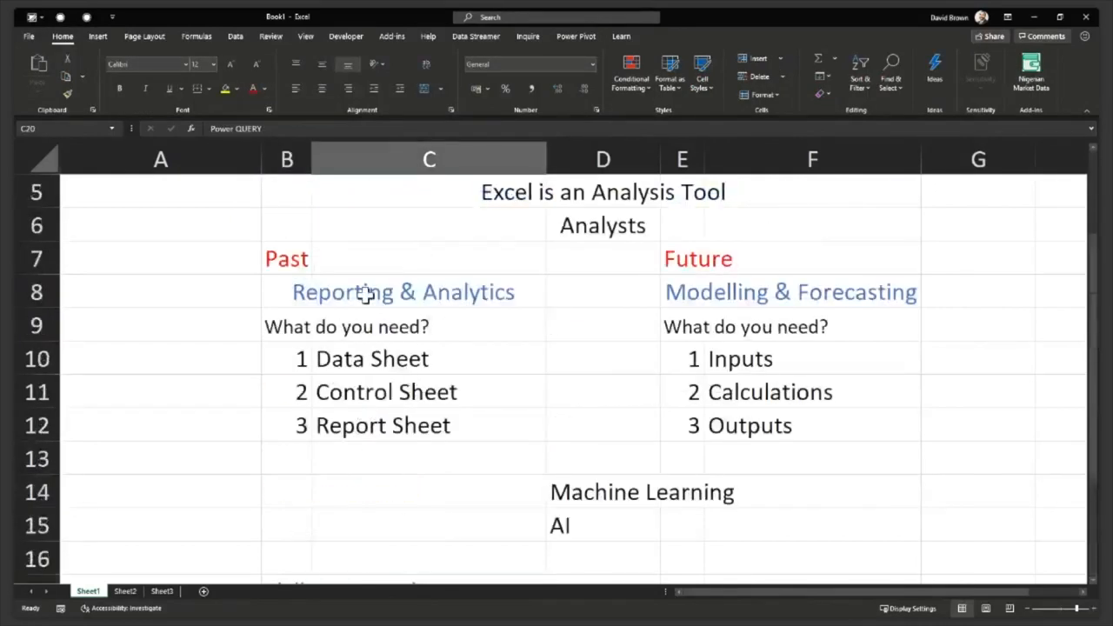